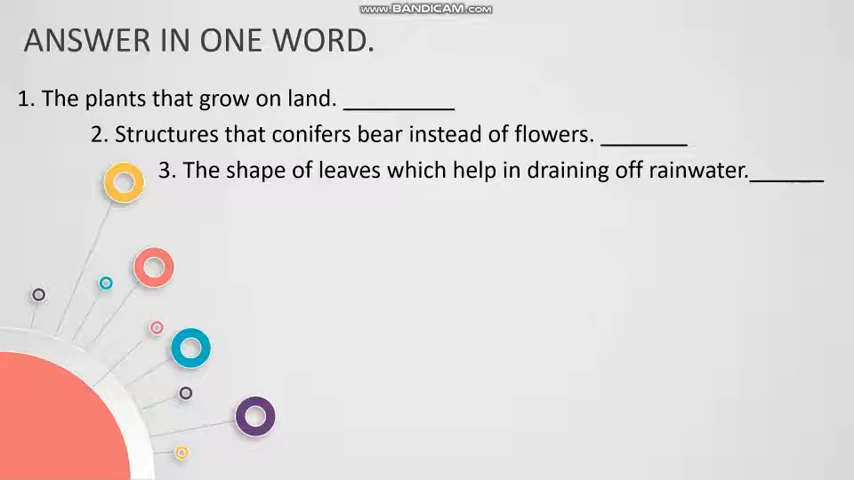
- Reveal the drip-tip leaves answer, then question 2 and its answer on mangrove breathing roots in waterlogged soil
key(right)
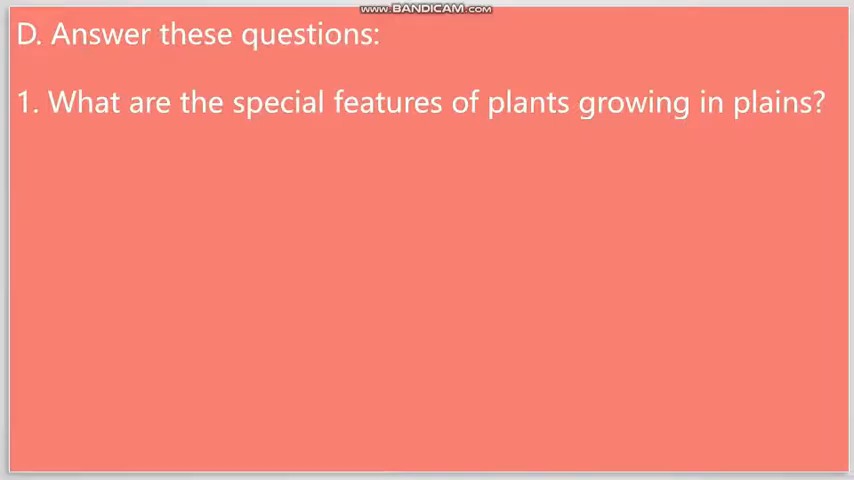
text(Ans - Their leaves are big and broad and have drip tip which help to drain rainwater through them.)
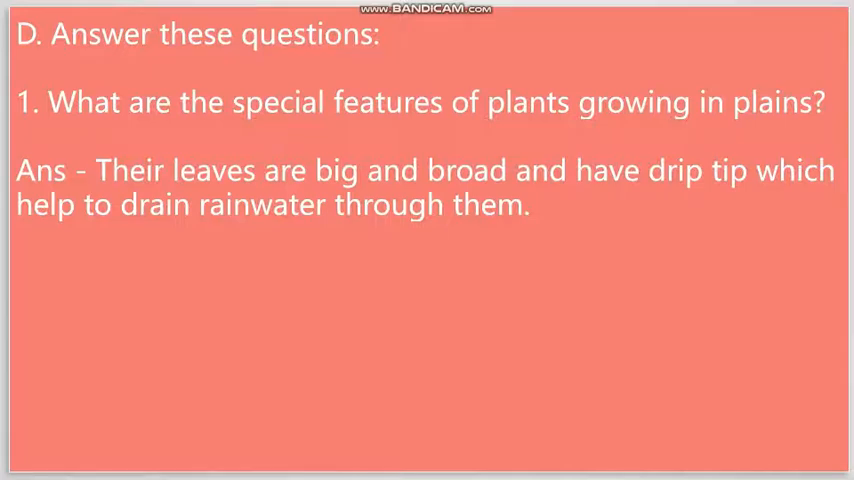
text(2. Why do mangrove plants need breathing roots?)
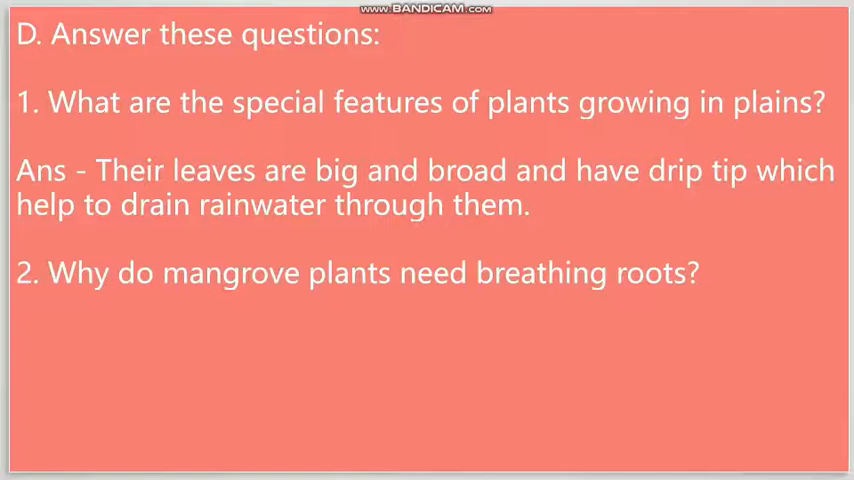
text(Ans - Mangrove plants need breathing roots to help the plants get air in the waterlogged soil.)
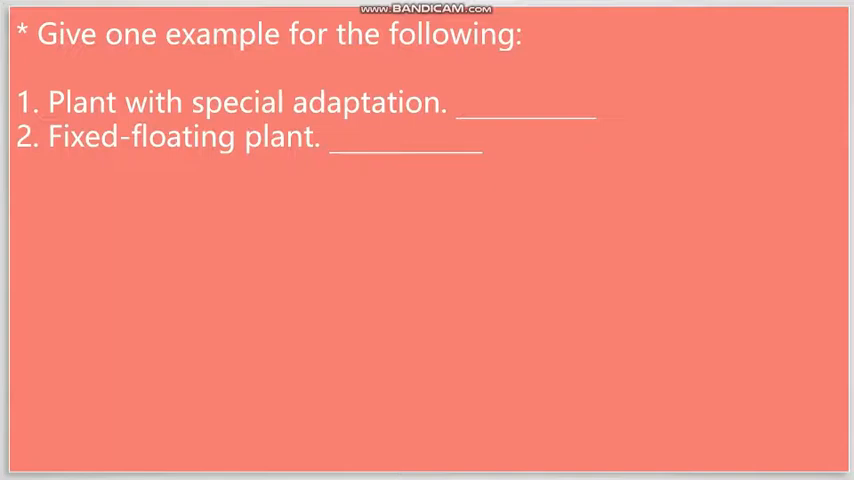
- Reveal example items 3, 4 and 6: plant growing on hills, desert plant, non-green plant
text(3. Plant growing on hills. __________)
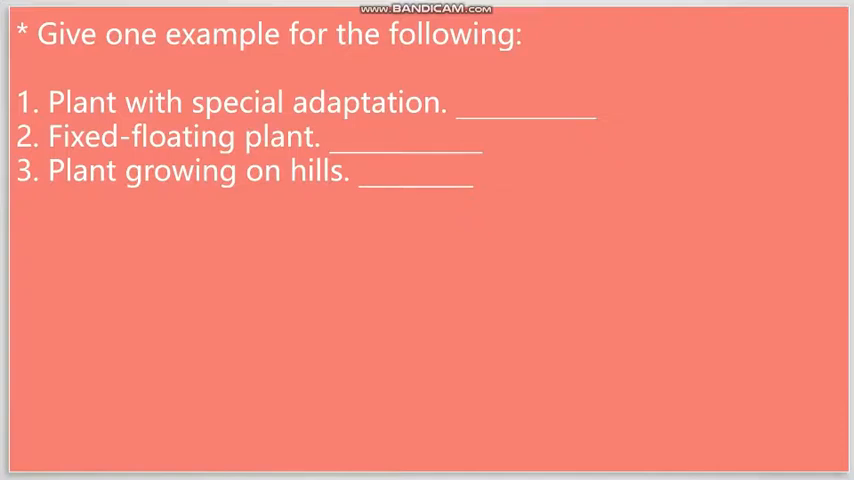
text(4. Desert plant. ____________)
text(5. Submerged plant. ___________)
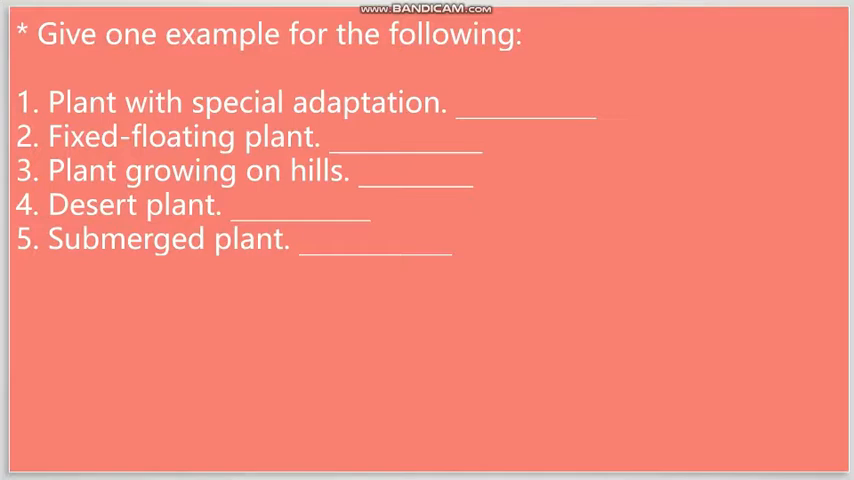
text(6. Non-green plant. __________)
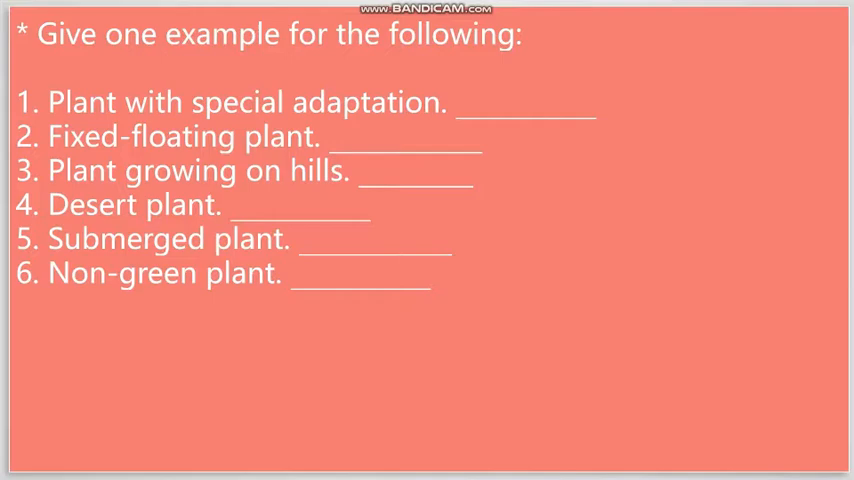